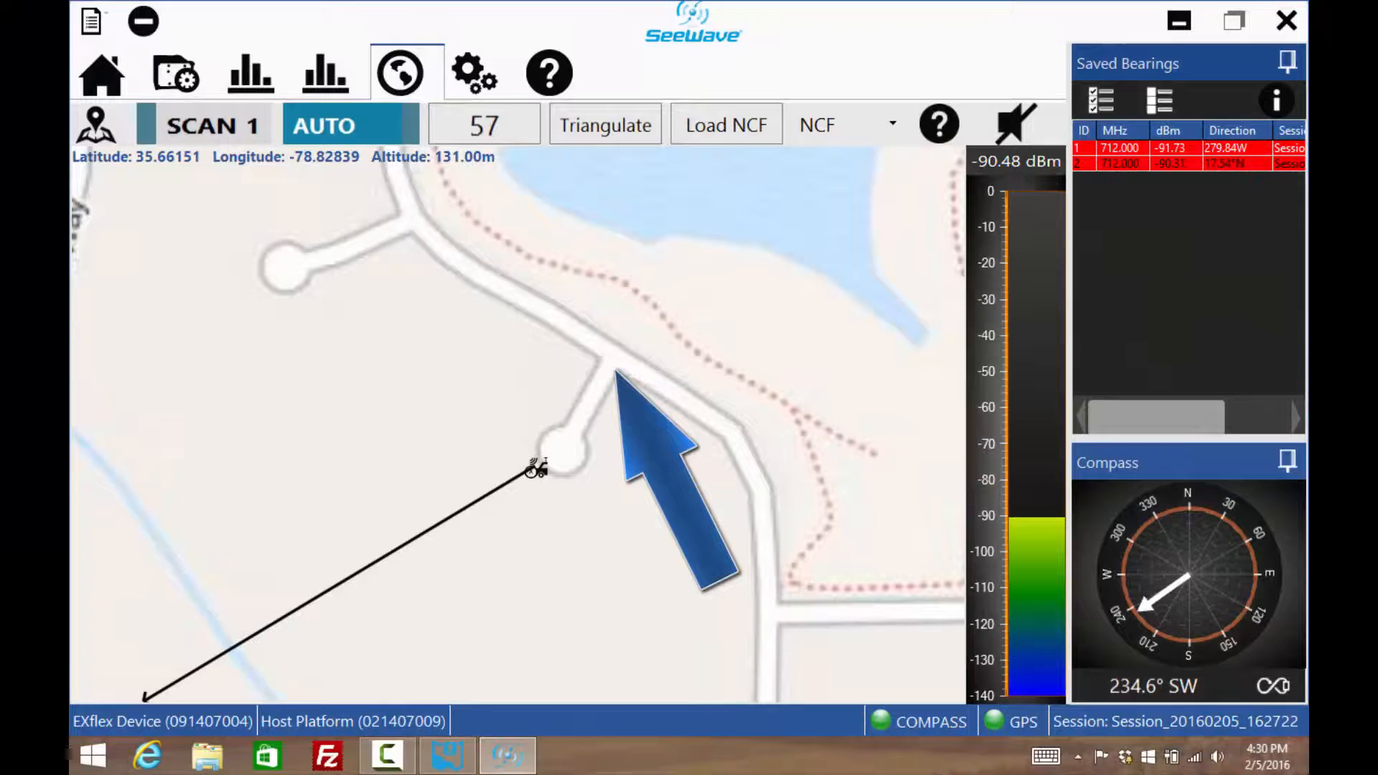
# Step: Show the Scan 1 spectrum display for 704–714 MHz, peaking near 712 MHz
pyautogui.click(250, 74)
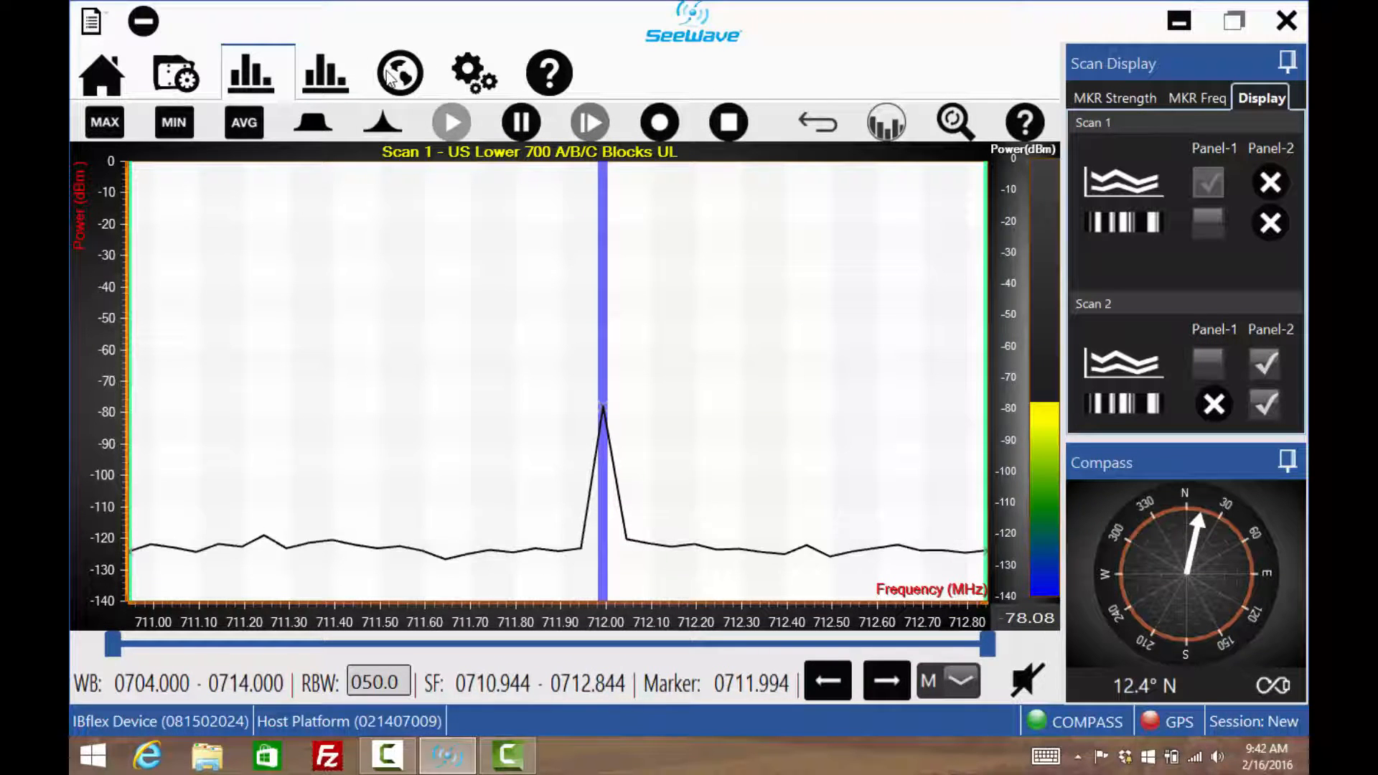
# Step: Display the map view with the Saved Bearings panel and the first 712 MHz bearing line
pyautogui.click(401, 72)
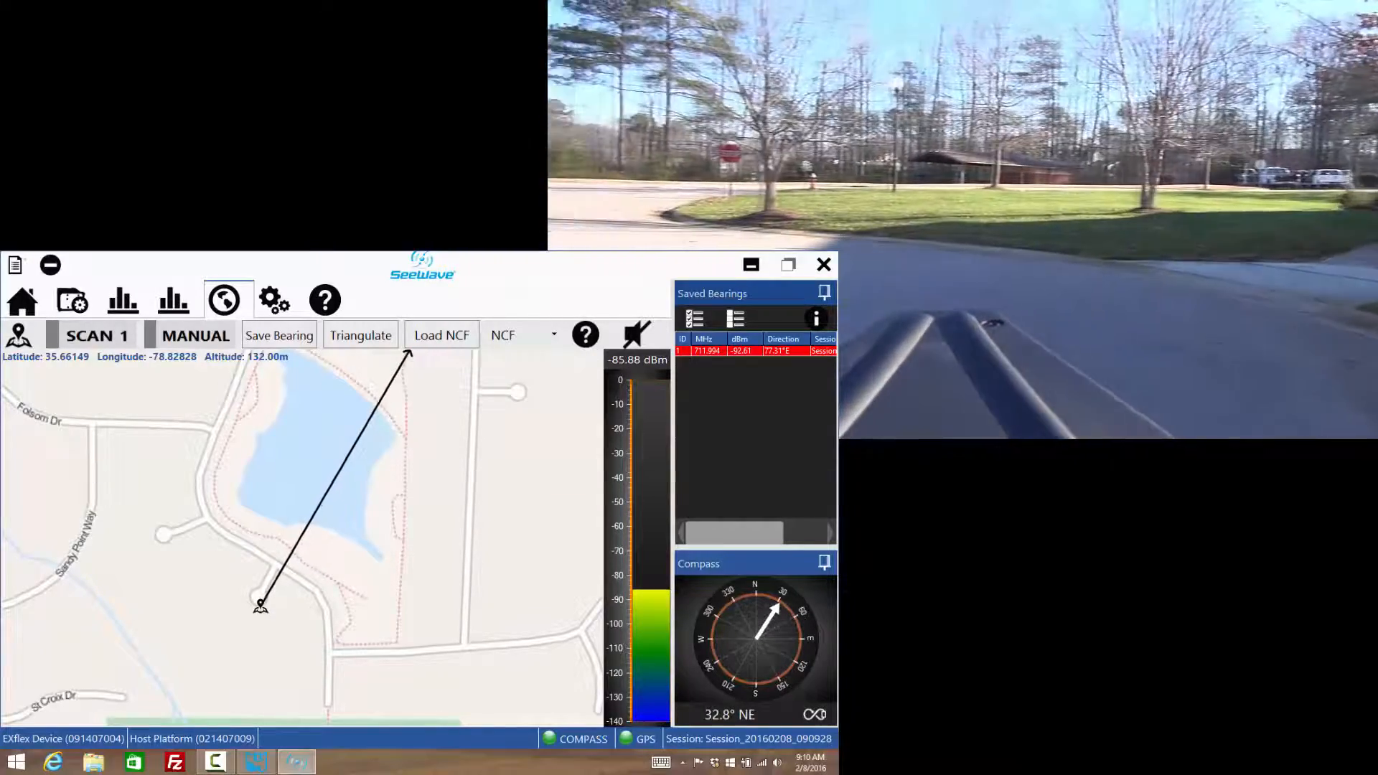
# Step: Save the current northeast bearing of about 37° as bearing 3
pyautogui.click(279, 335)
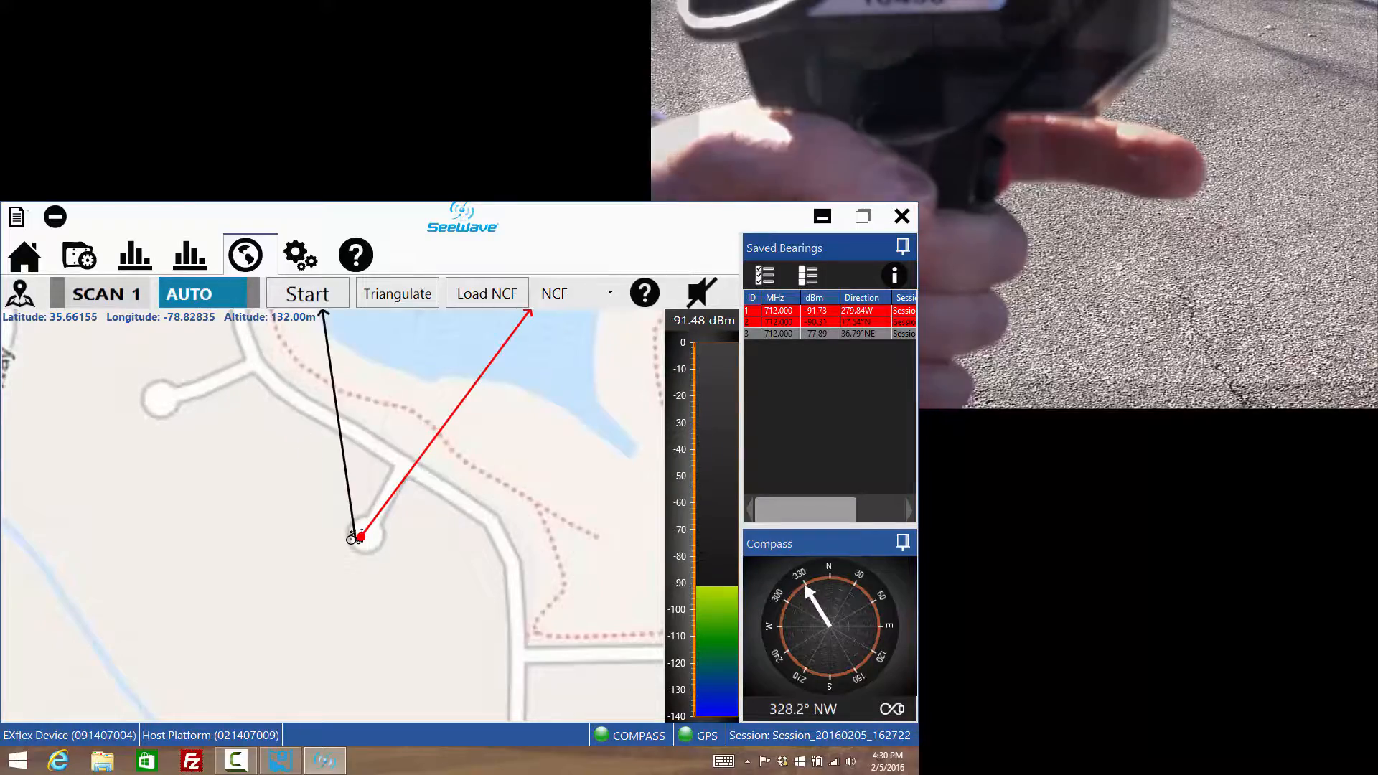
# Step: Save another 712 MHz bearing, then triangulate the saved bearings into a source-location polygon
pyautogui.click(307, 293)
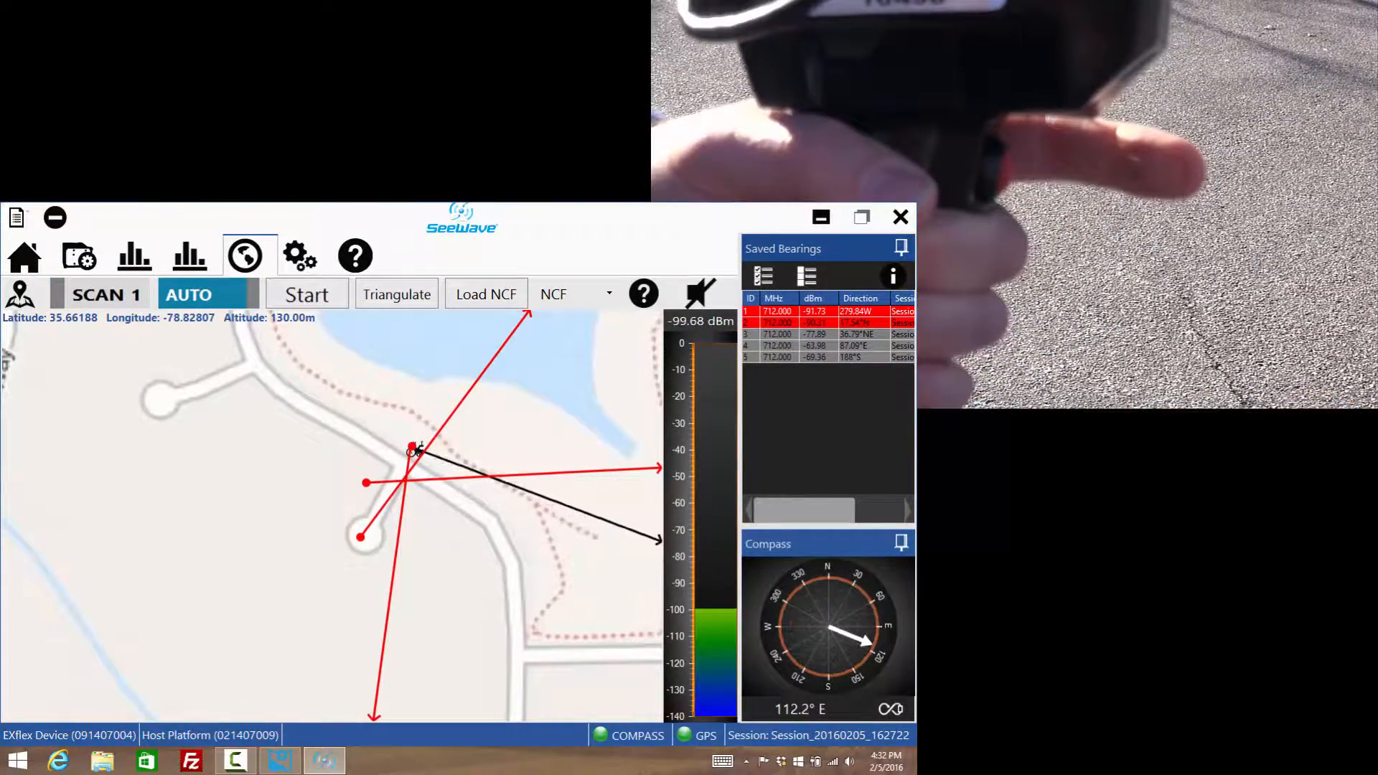
pyautogui.click(860, 217)
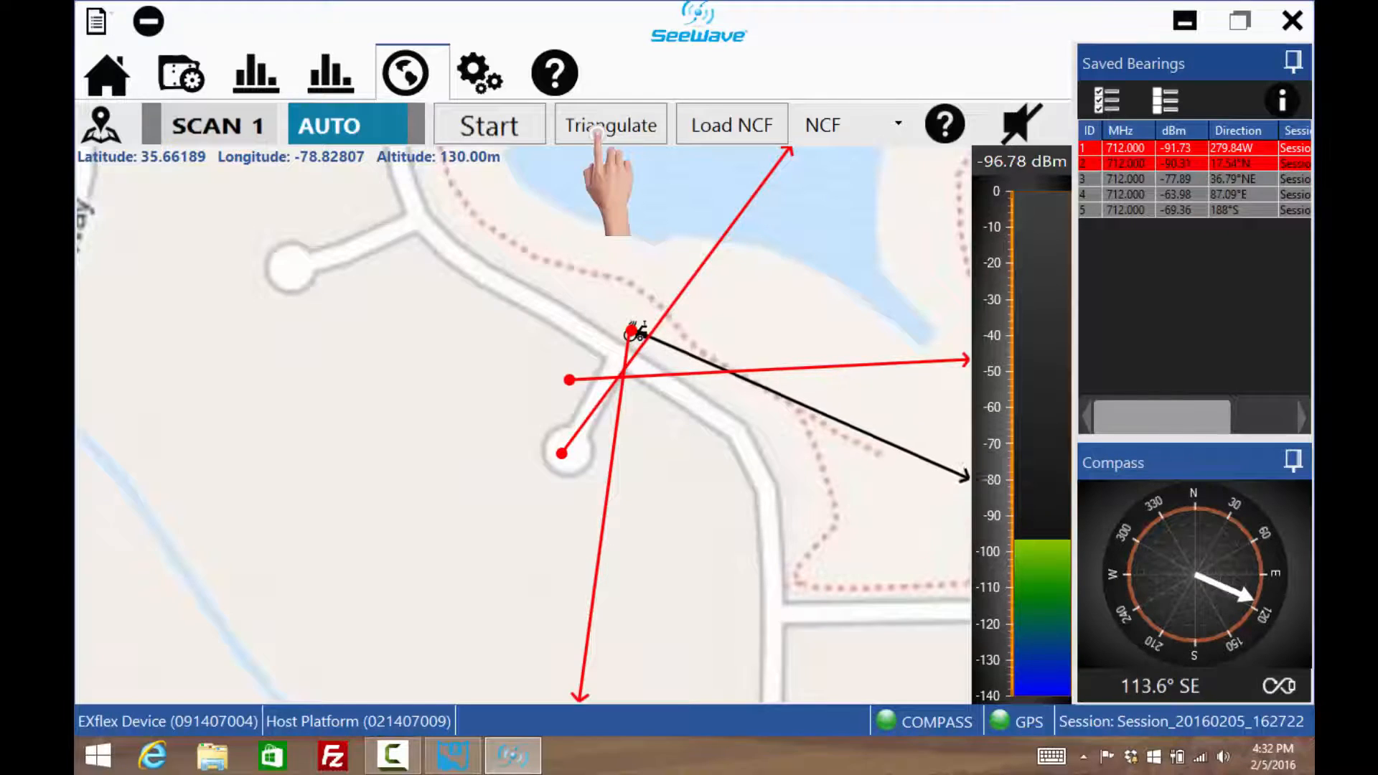
pyautogui.click(609, 124)
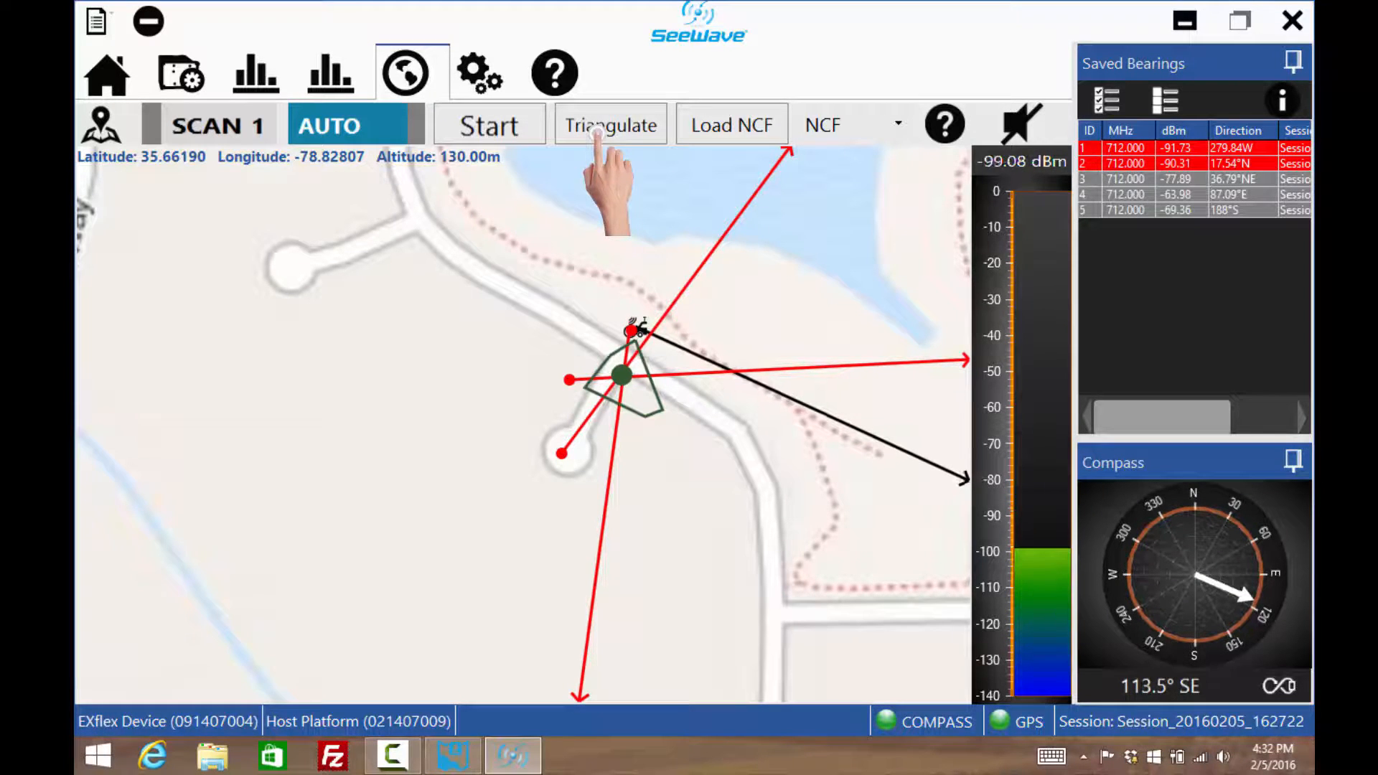